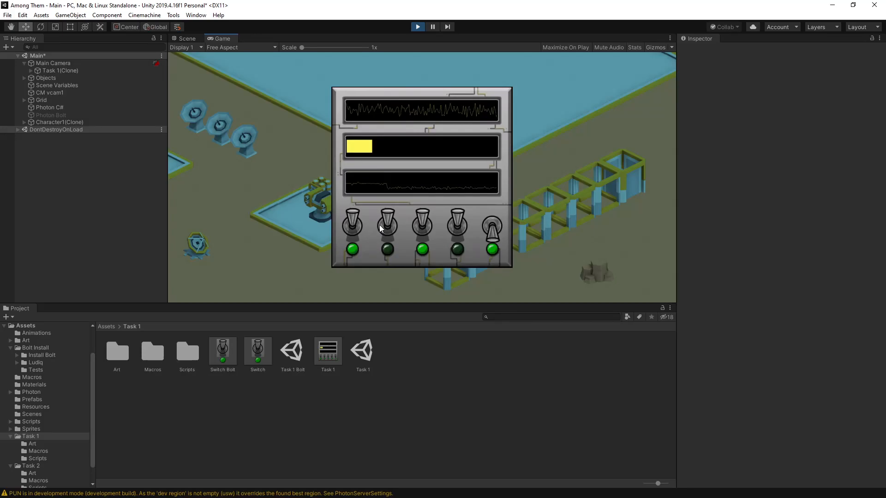
Flip several toggle switches on the task panel in the Game view during Play mode
click(388, 226)
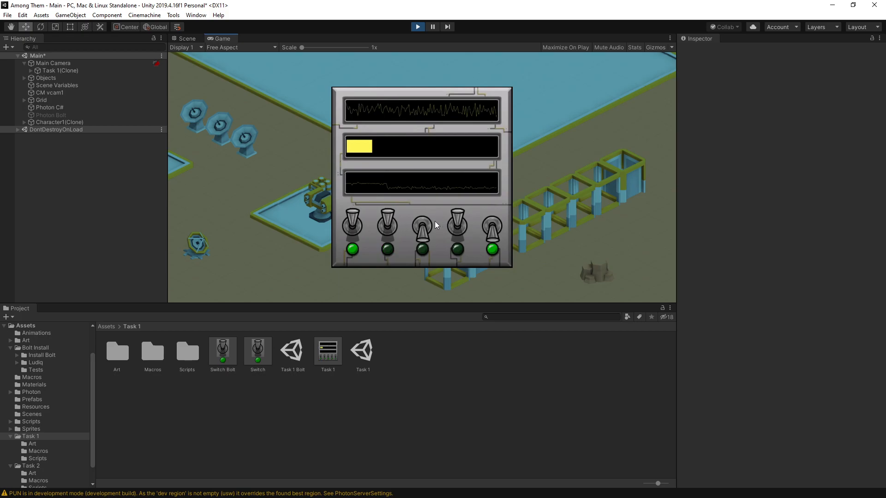
mouse_move(388, 122)
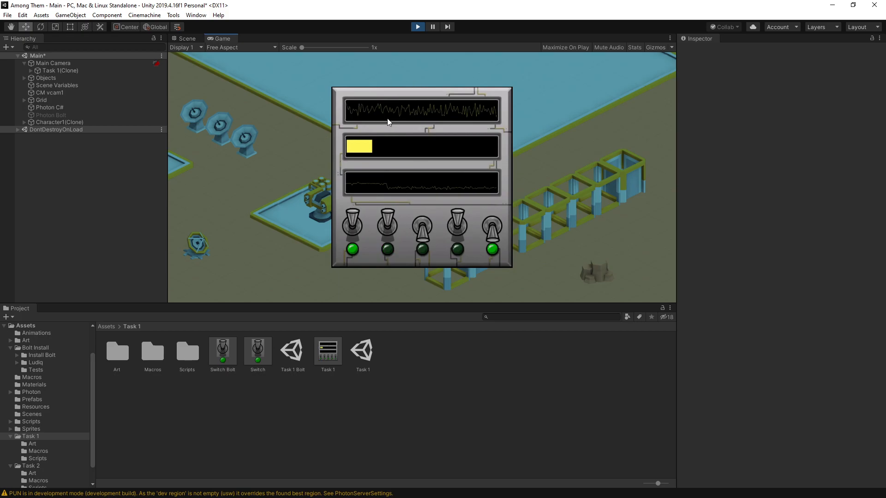
mouse_move(382, 153)
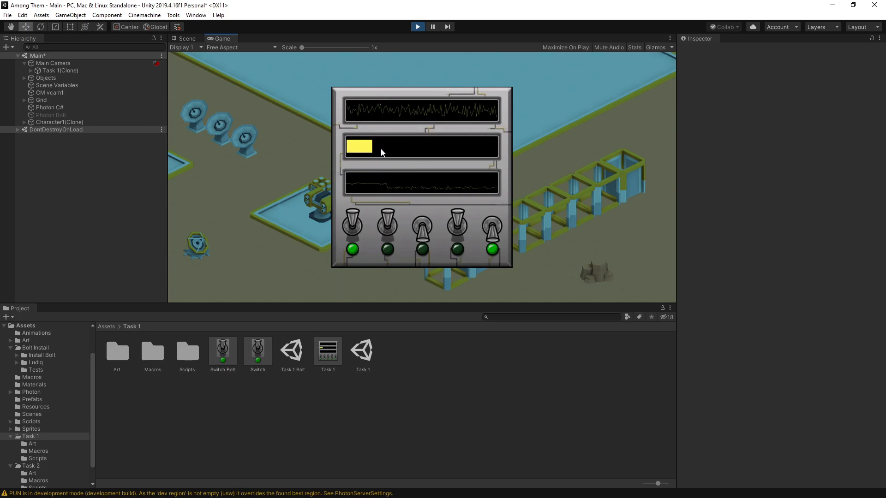
click(387, 229)
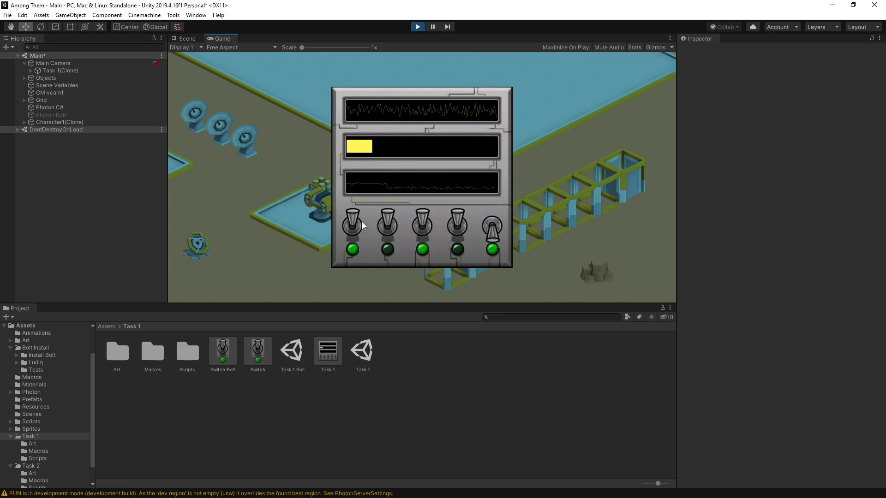
click(352, 226)
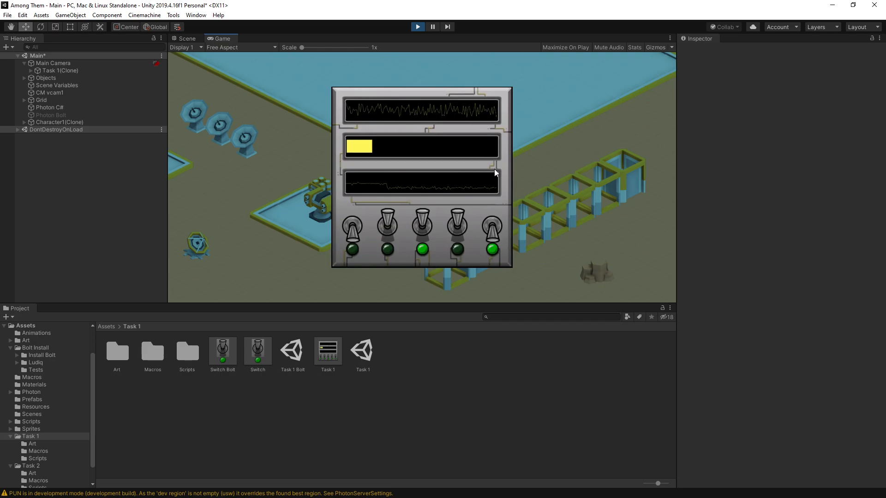
mouse_move(490, 174)
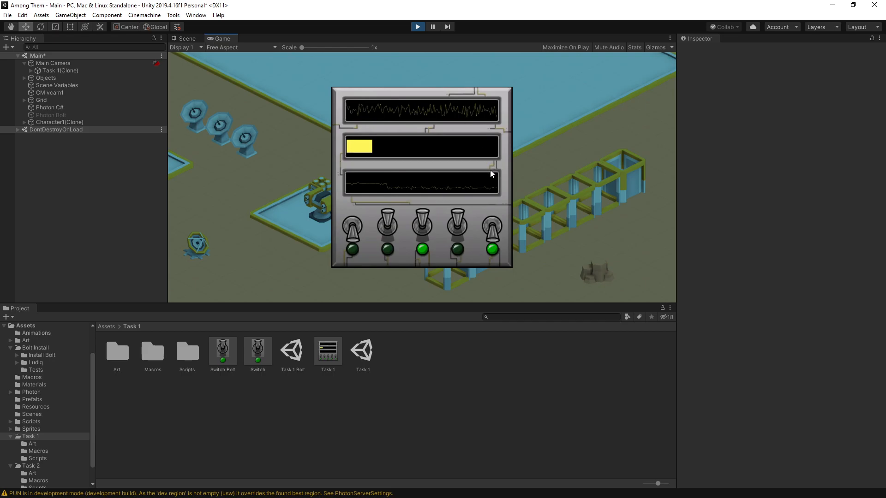
click(387, 228)
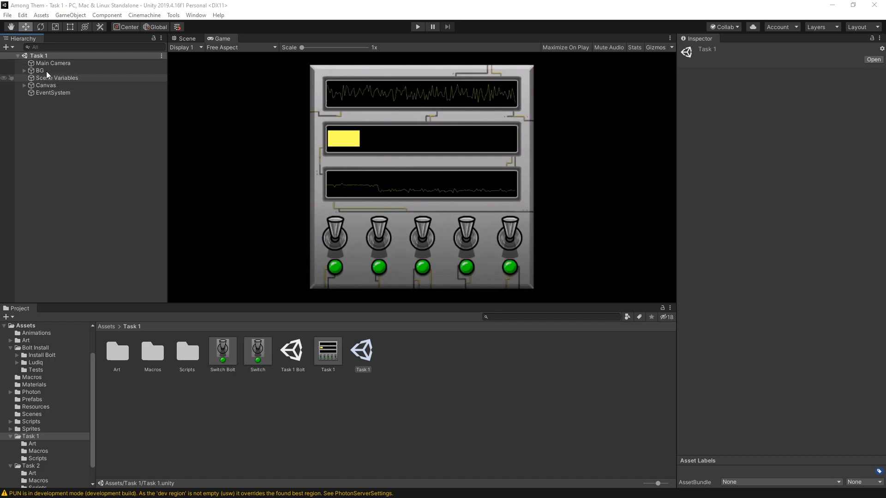
mouse_move(44, 78)
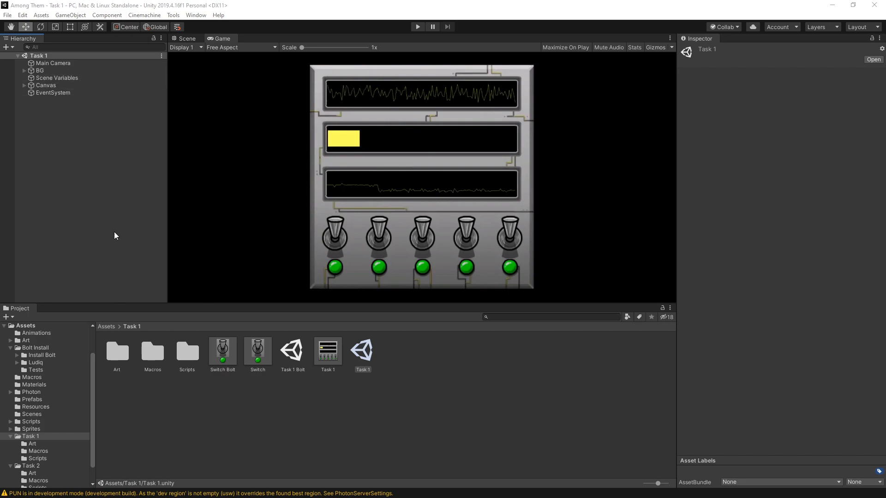
Open the Task 1 scene and select BG in the Hierarchy to inspect it
click(41, 71)
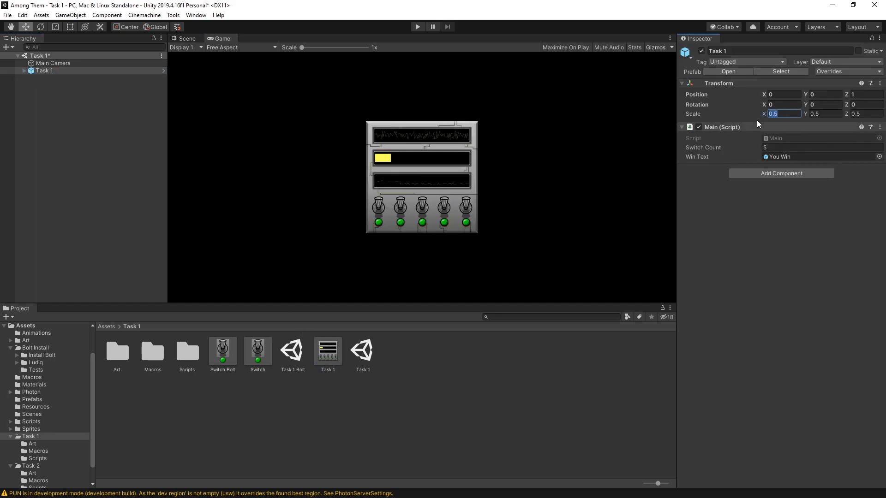
mouse_move(347, 172)
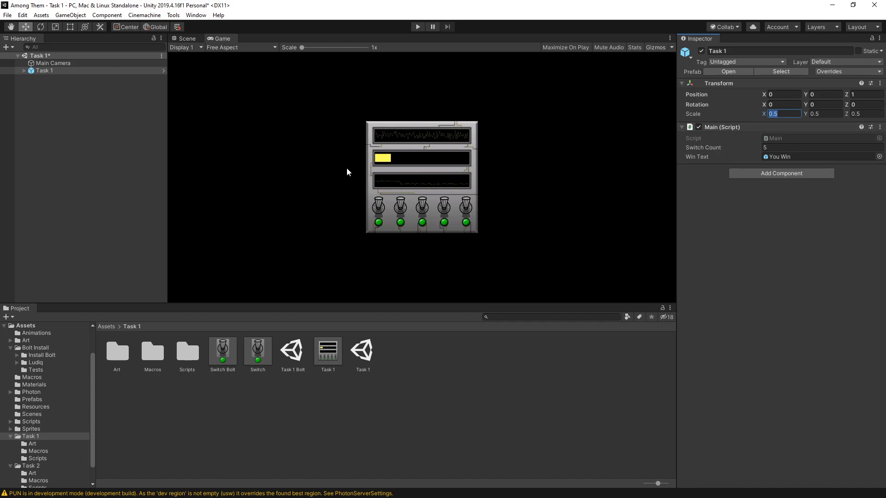
click(63, 94)
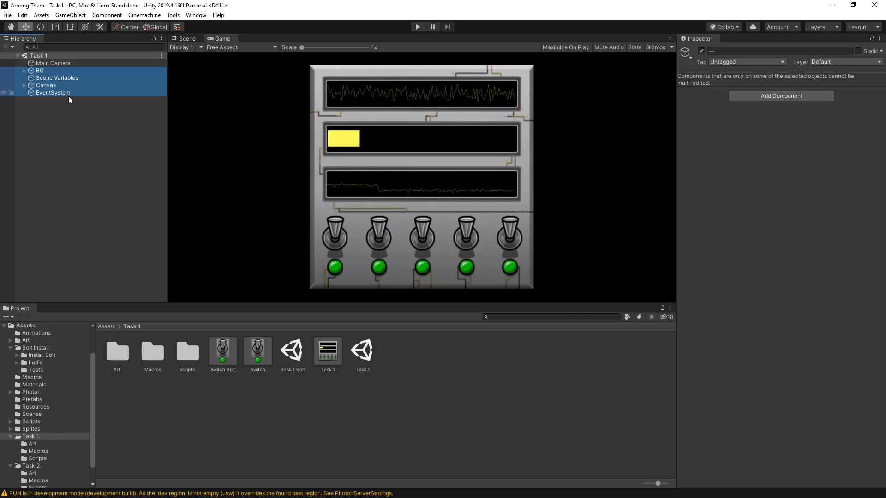
click(40, 70)
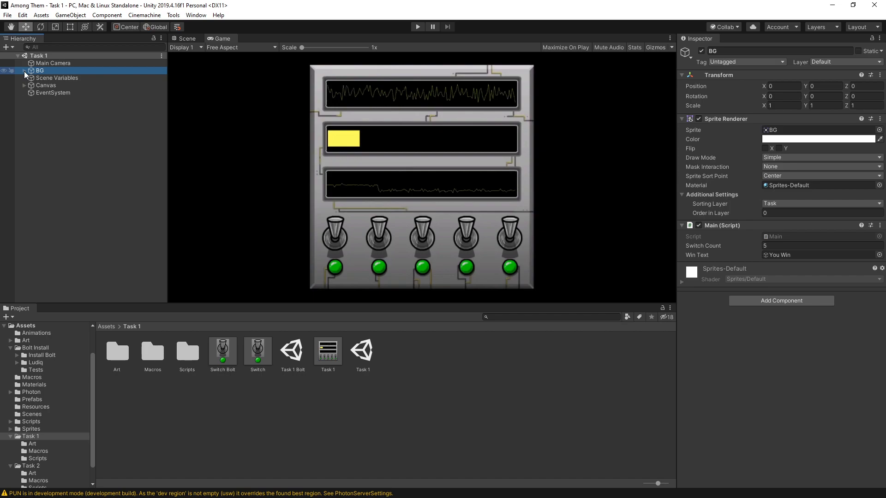
Expand BG, select the 'up' sprite, and choose Add Sorting Layer from its Sprite Renderer
click(25, 70)
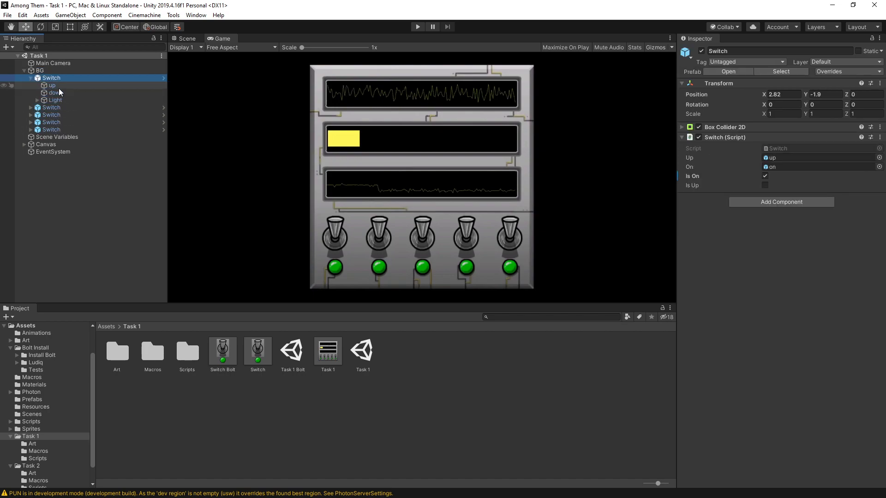
click(51, 85)
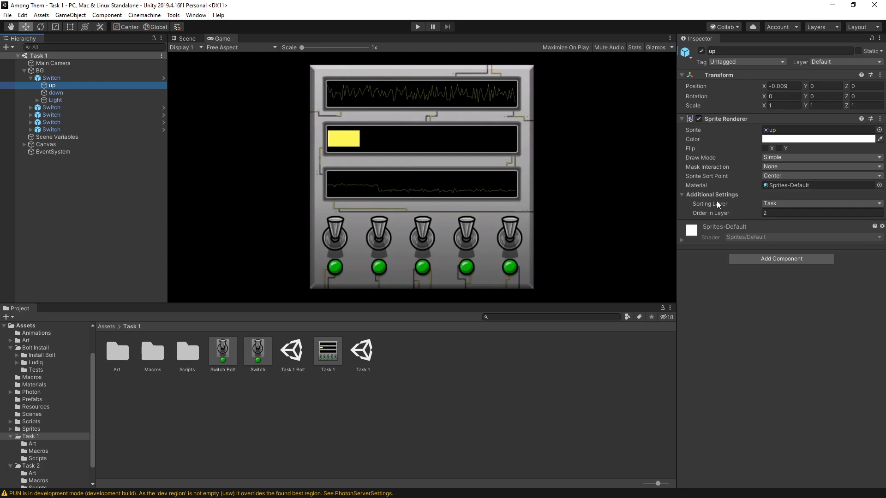
mouse_move(734, 201)
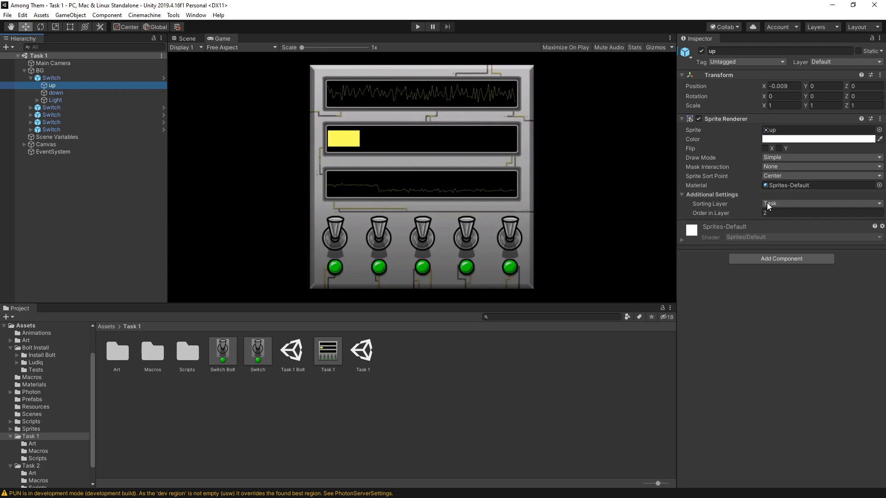
click(819, 203)
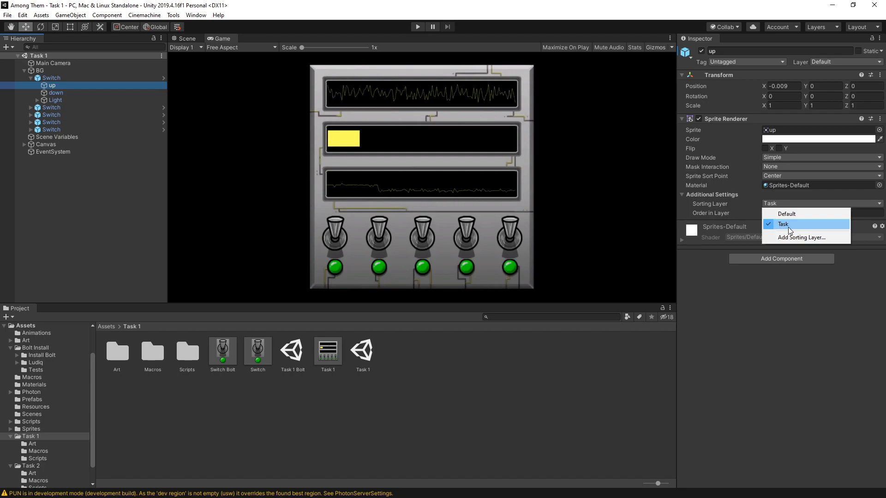
mouse_move(543, 236)
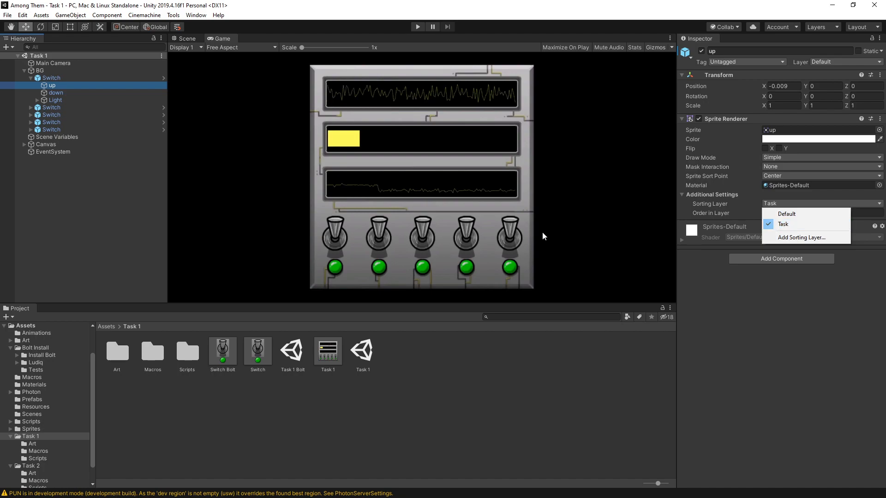
mouse_move(782, 224)
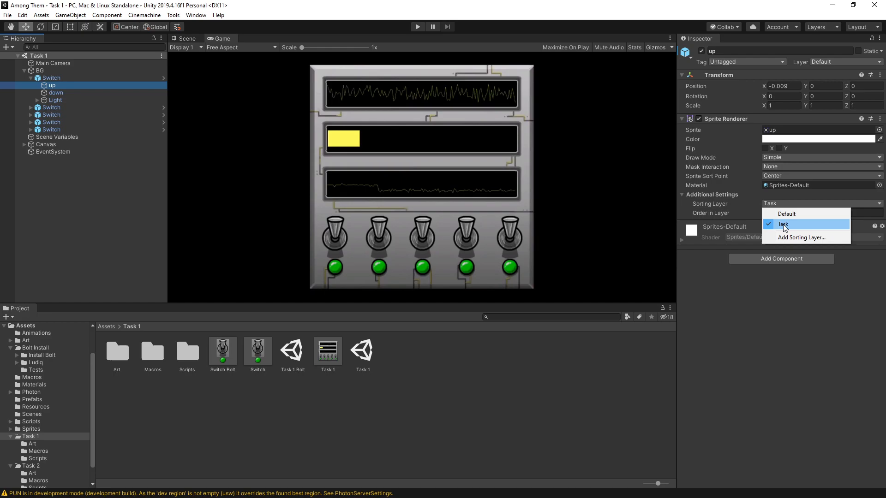
click(800, 237)
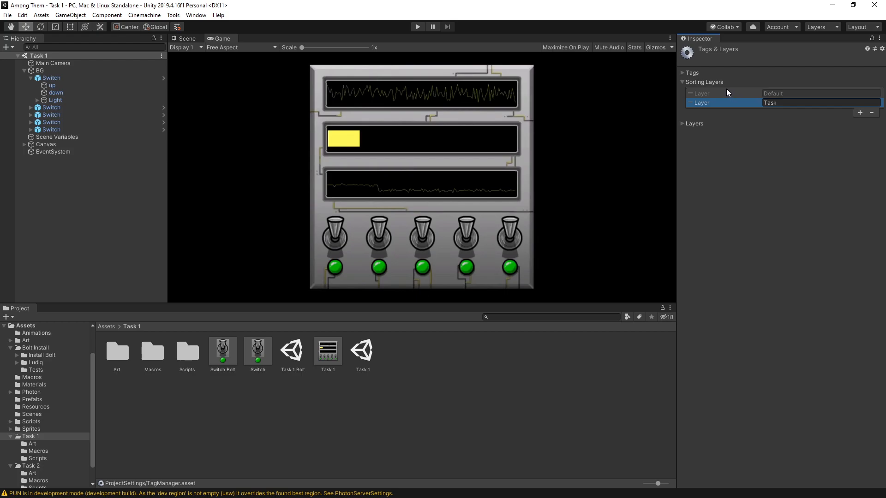
Add a new sorting layer, then select the Task 1 prefab asset
click(859, 113)
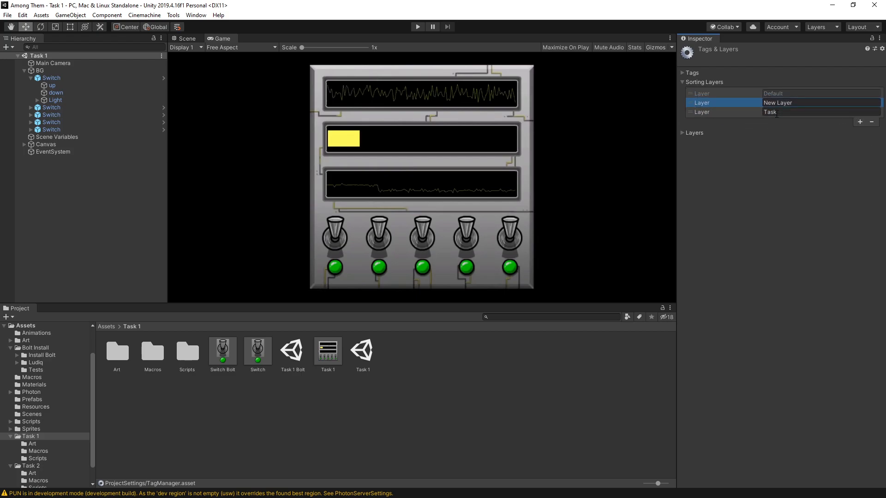
click(870, 121)
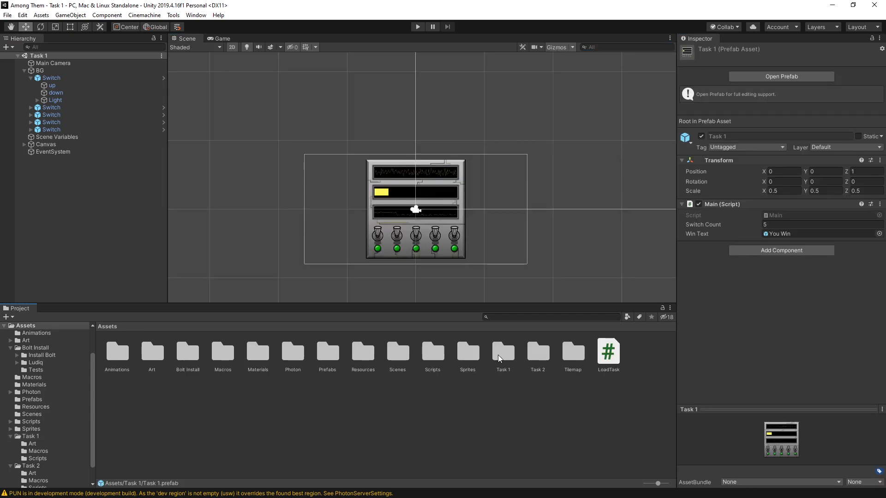
Open the Main scene and place the Task 1 prefab under Main Camera
click(32, 415)
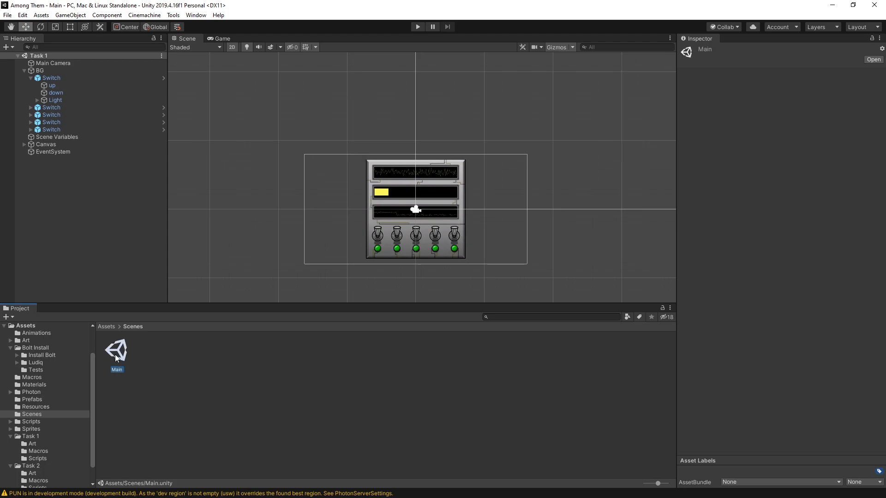
double_click(117, 349)
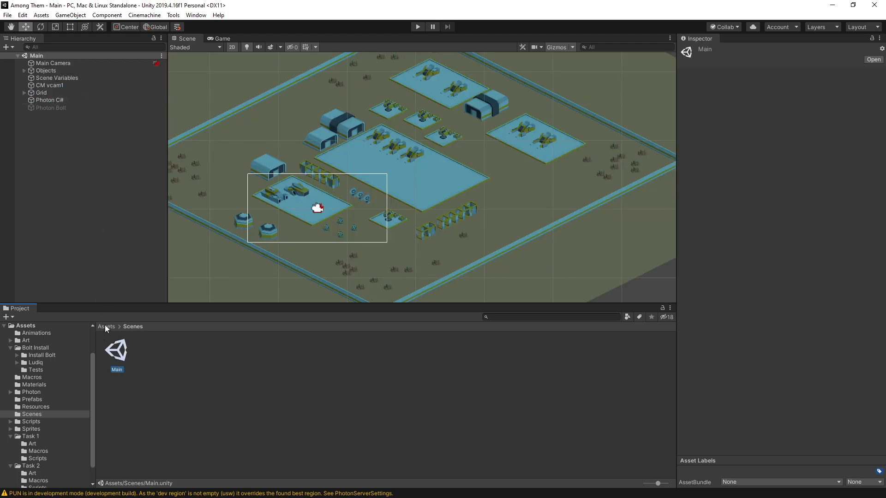
click(30, 436)
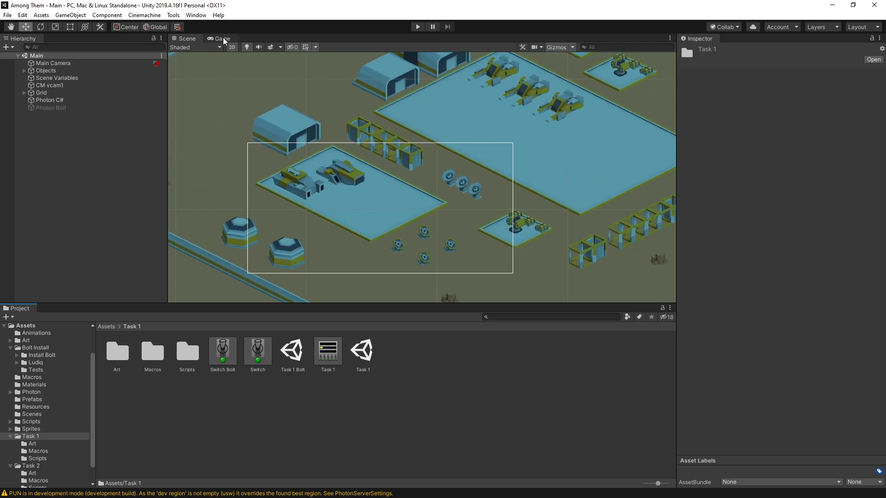
click(222, 38)
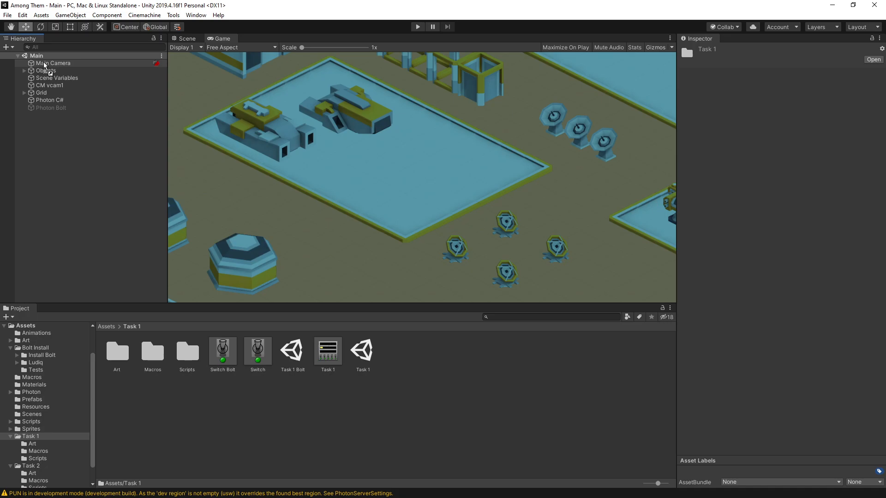
click(50, 70)
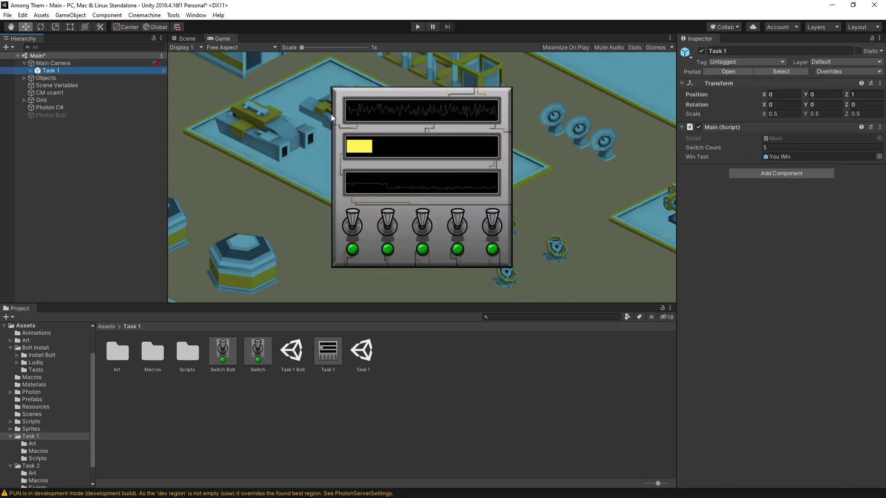
mouse_move(316, 166)
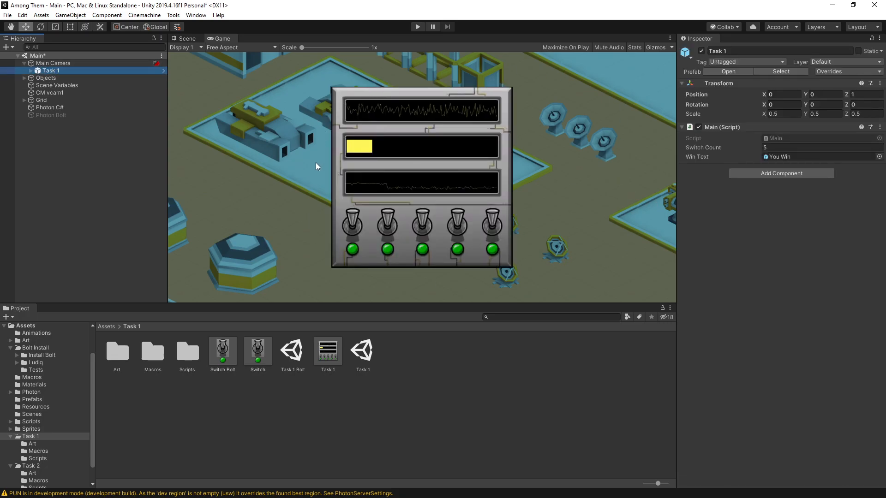
mouse_move(565, 187)
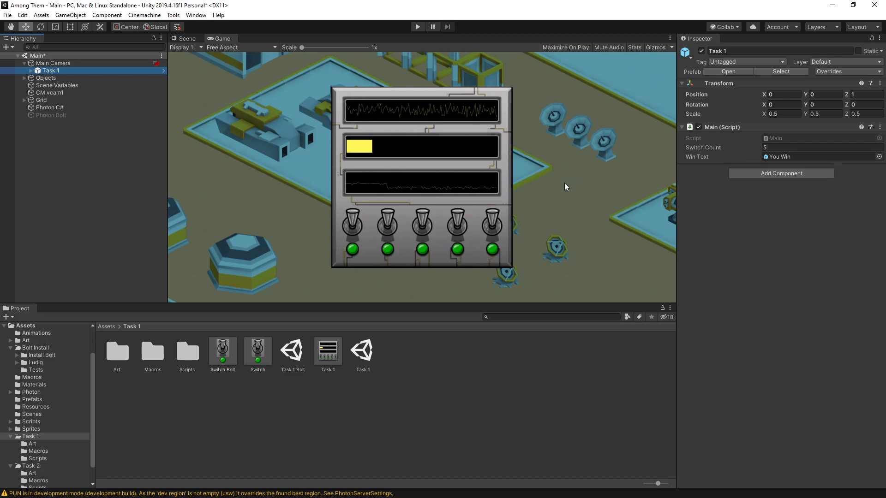
mouse_move(305, 227)
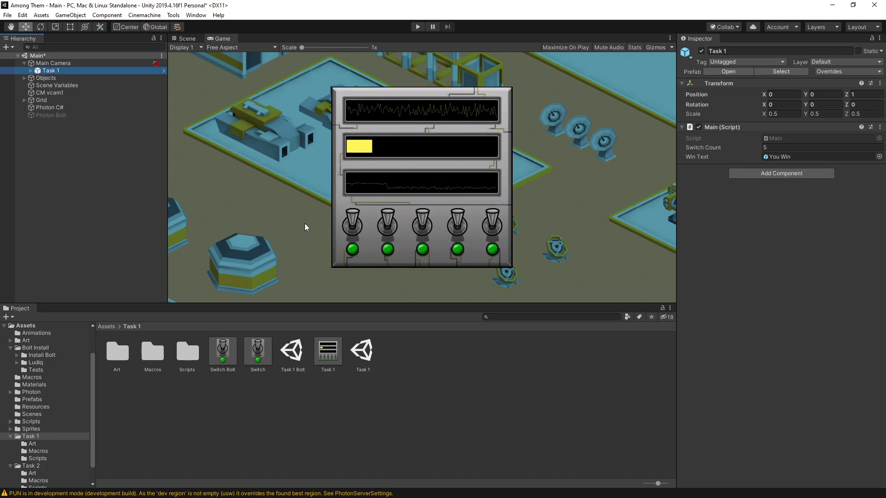
Run the Main scene and flip the Task 1 switches until the panel closes
click(417, 27)
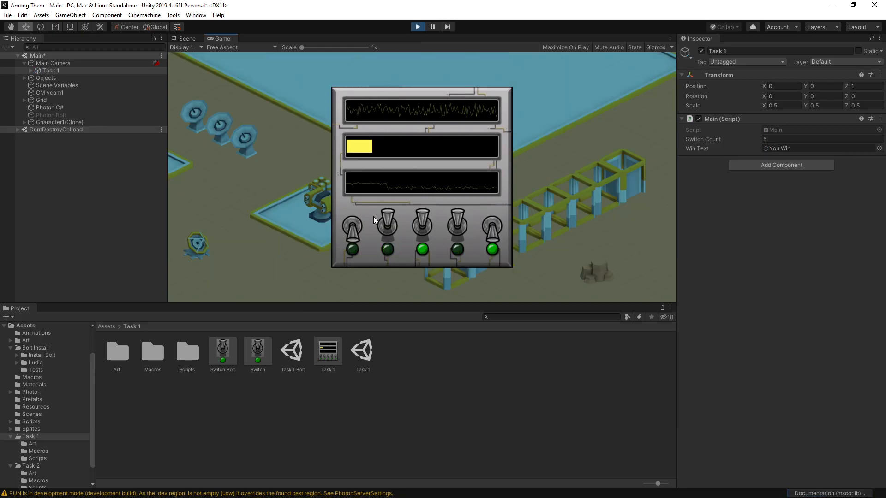
click(490, 226)
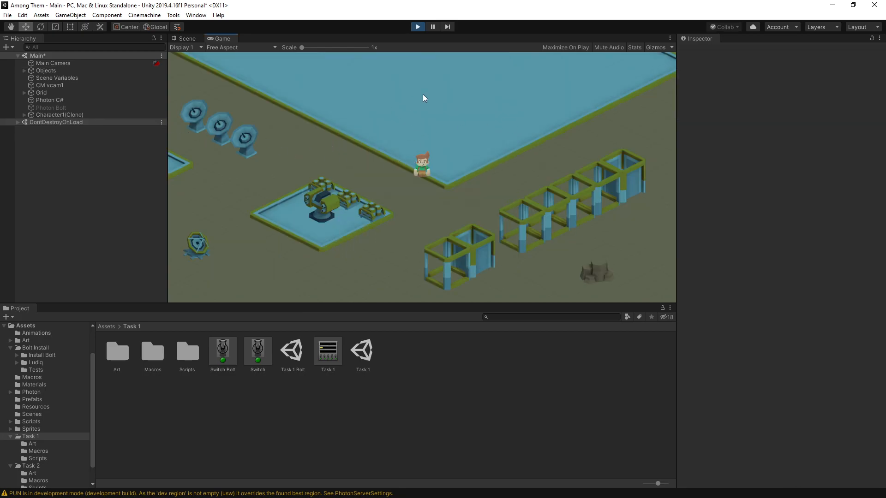
mouse_move(443, 176)
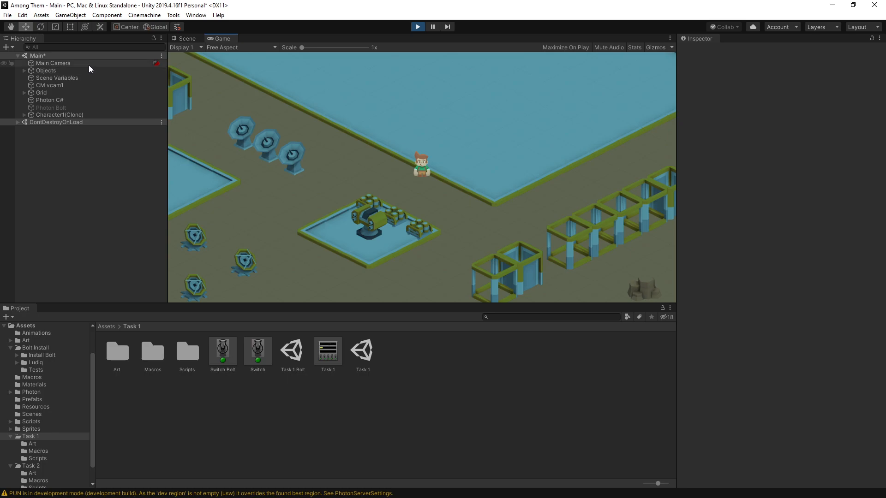
Add a LoadTask script to Main Camera with Task 1 assigned to its Task field
click(327, 350)
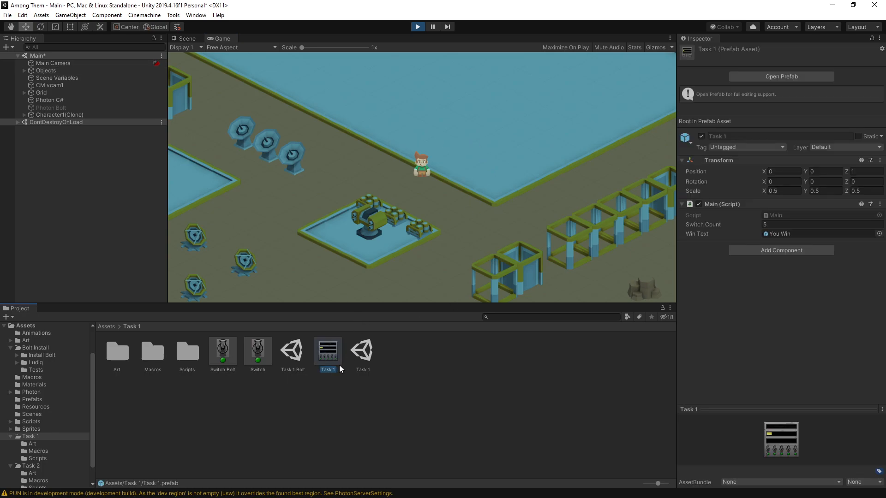
mouse_move(430, 195)
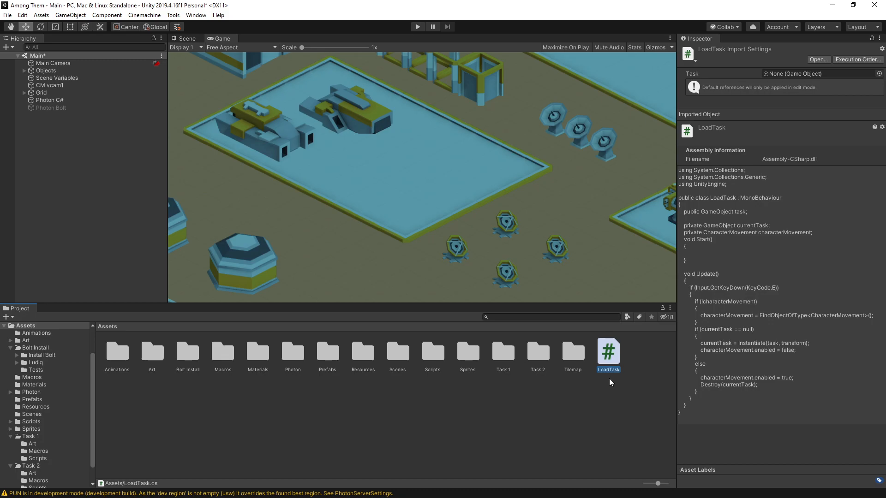
click(53, 62)
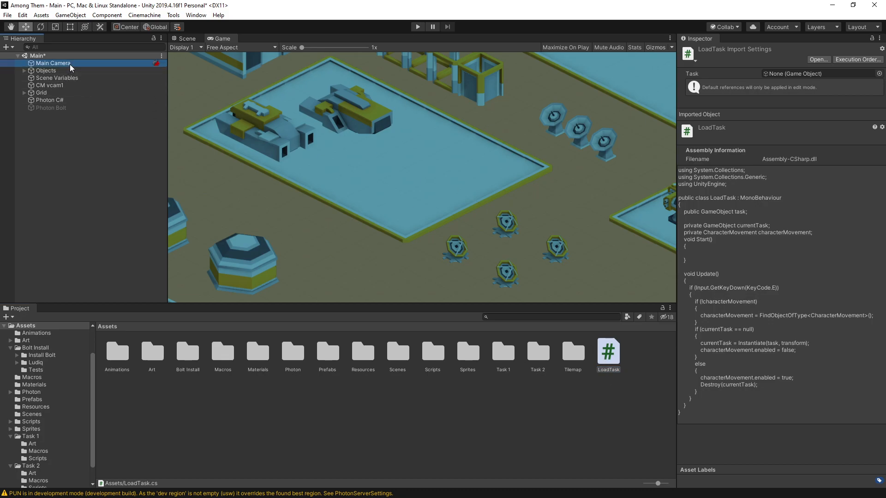
click(52, 62)
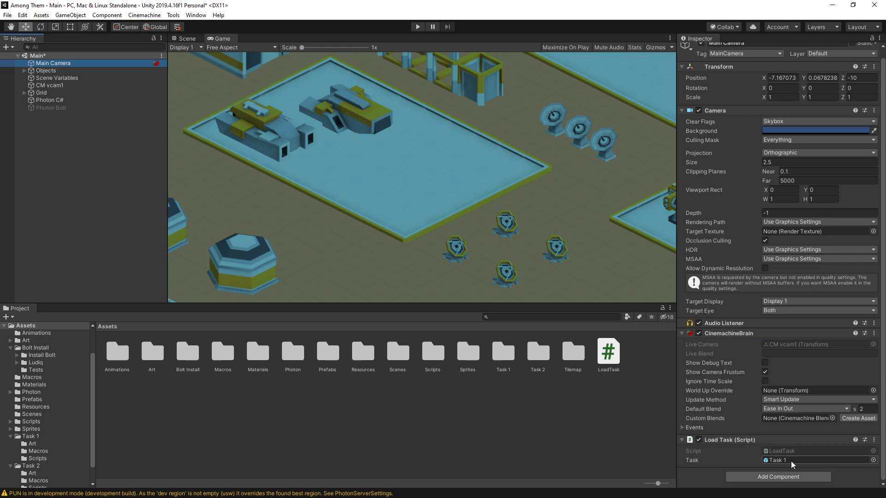
mouse_move(778, 455)
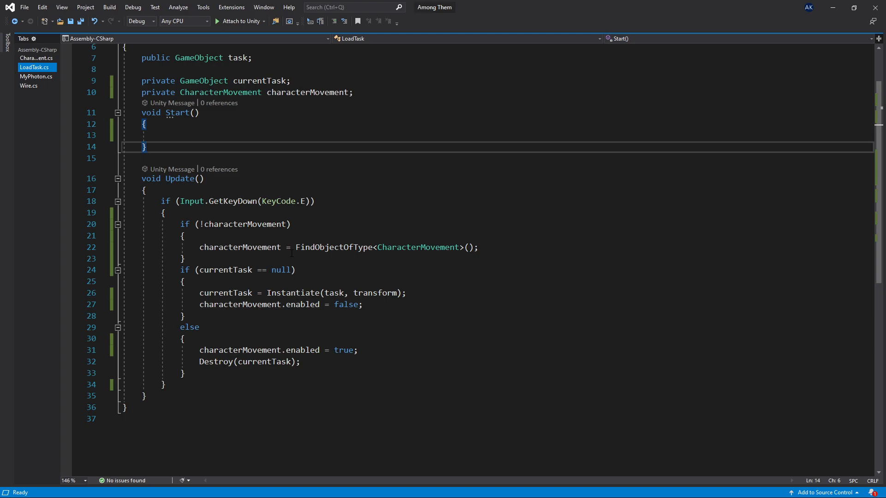
mouse_move(301, 162)
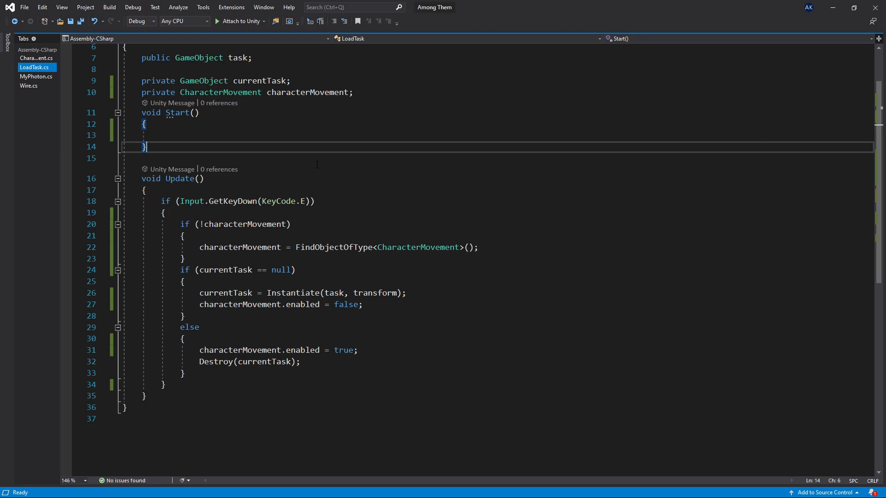
scroll(up, 3)
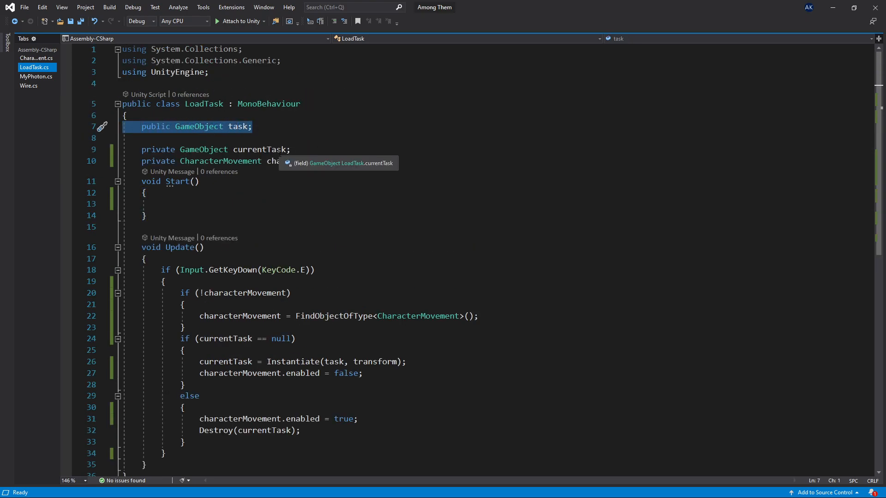
click(289, 149)
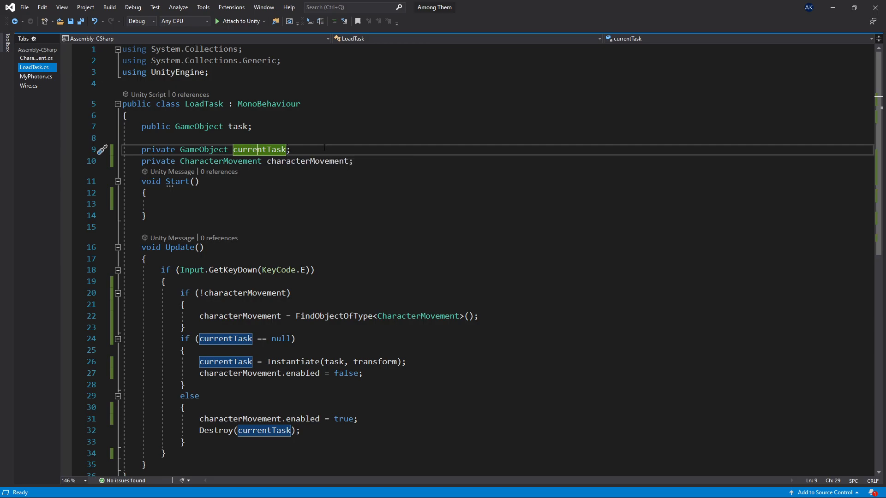
click(221, 161)
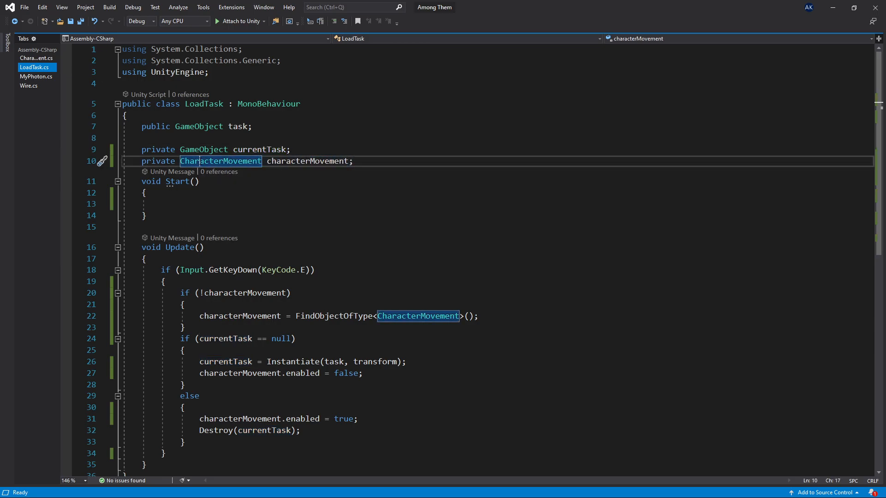
click(308, 160)
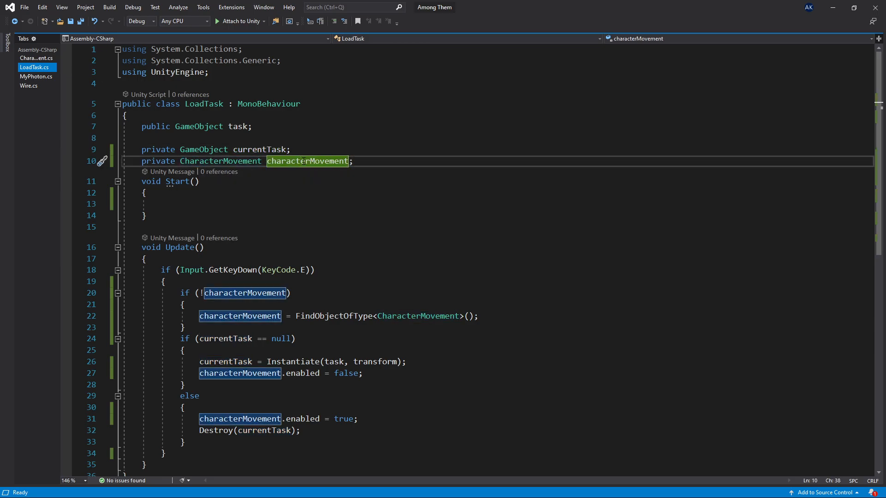
mouse_move(305, 126)
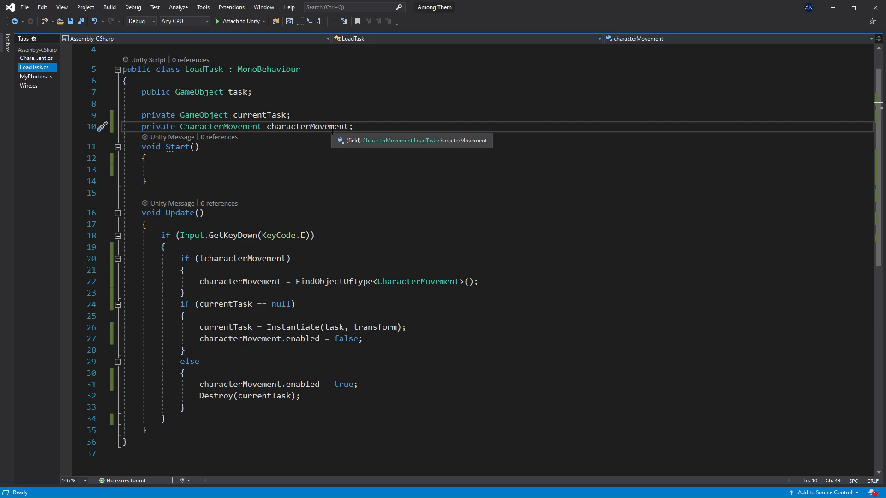
mouse_move(345, 182)
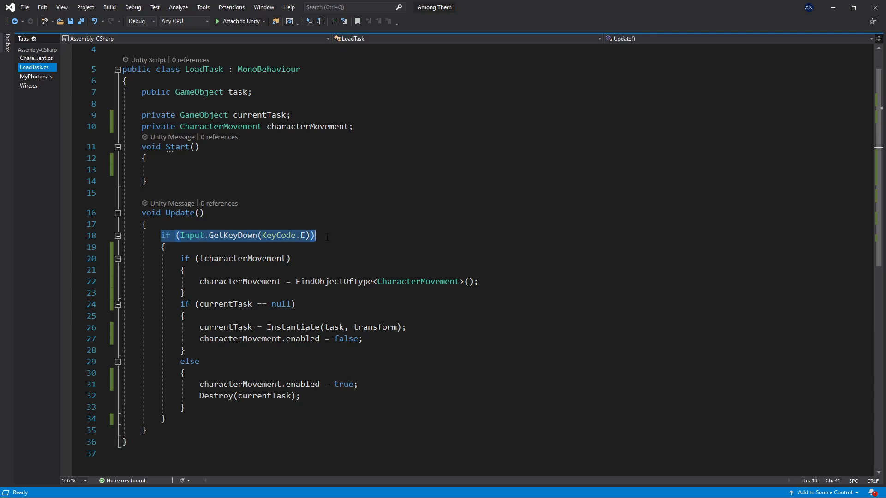
click(245, 258)
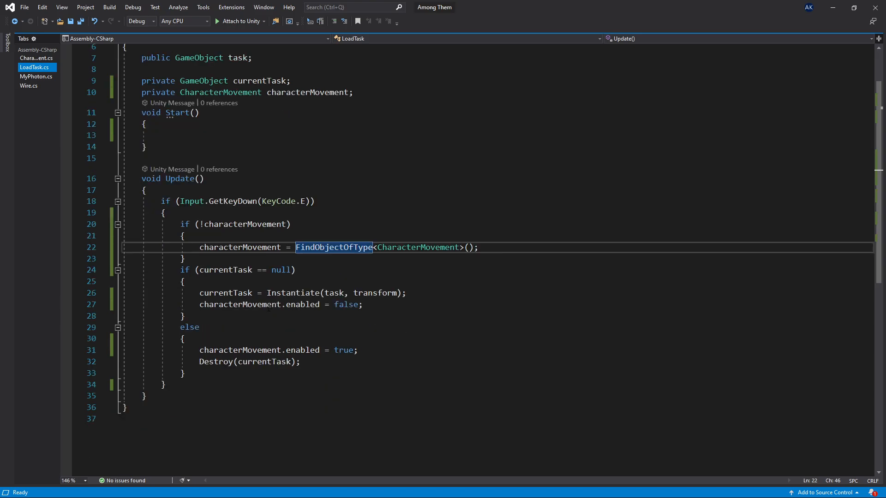
click(224, 269)
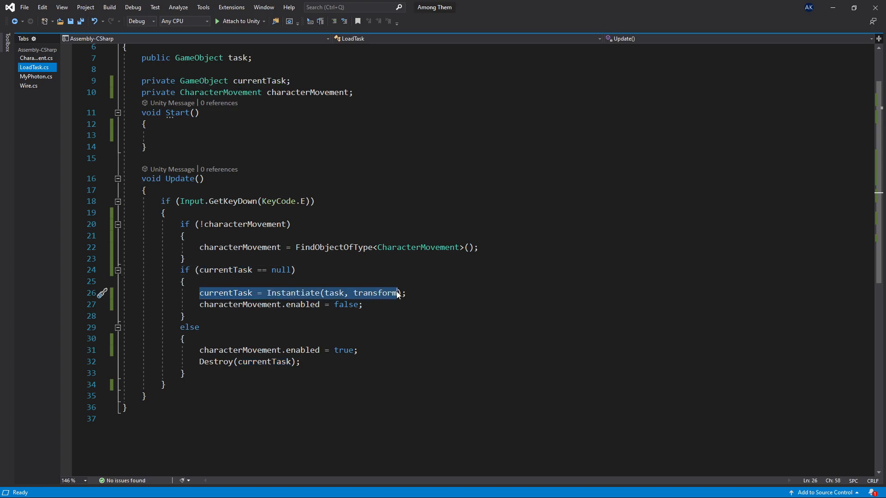
double_click(375, 292)
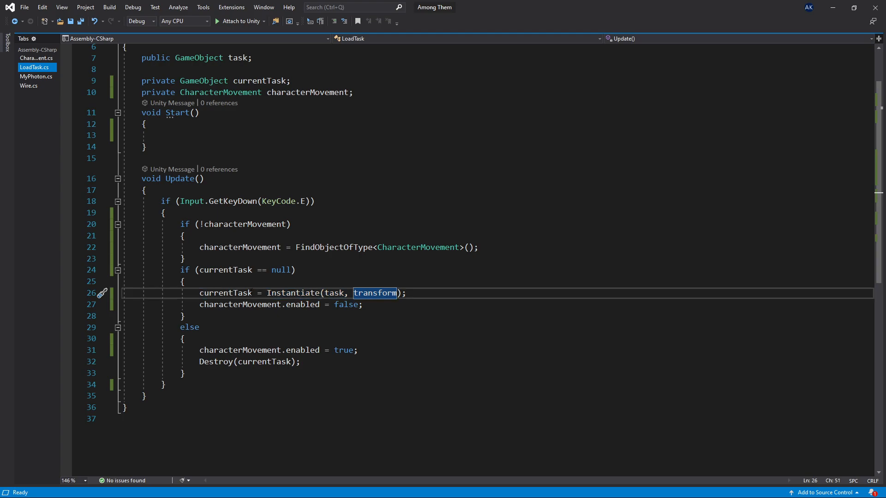
mouse_move(375, 293)
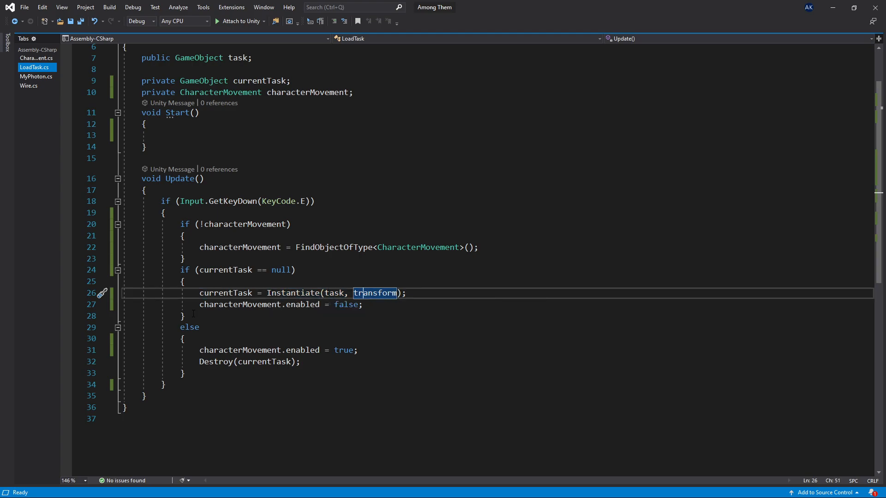
click(302, 304)
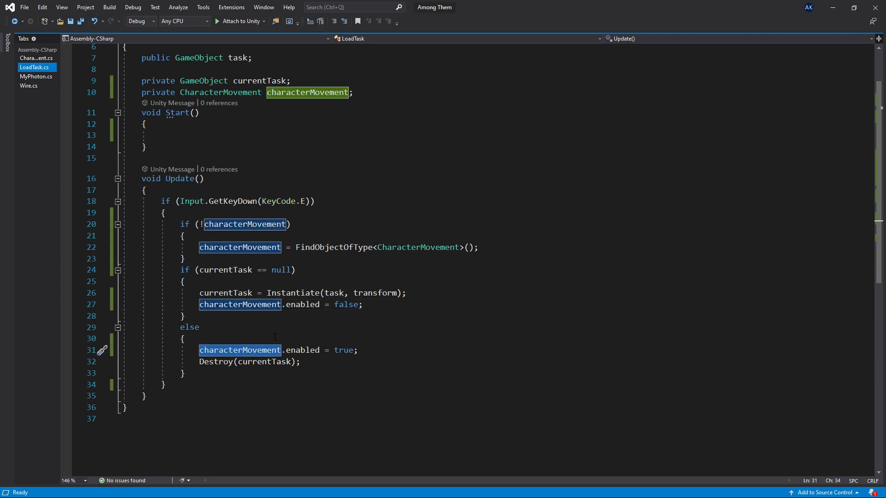
click(295, 349)
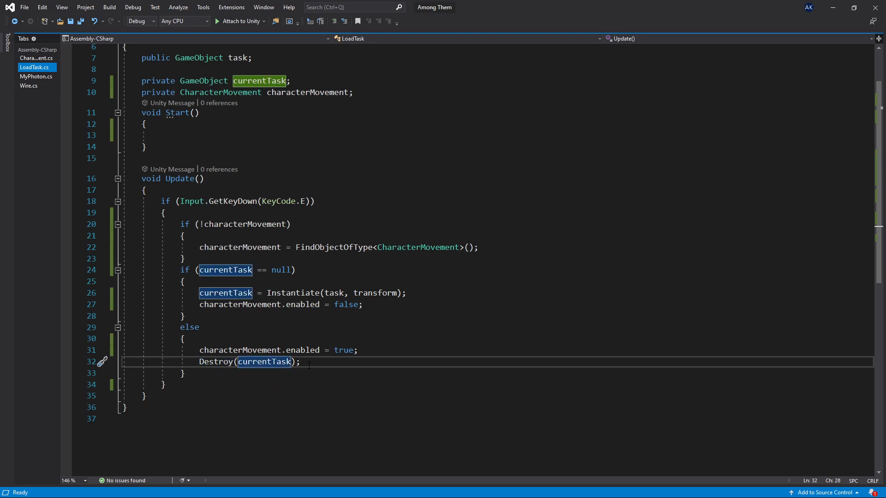
scroll(up, 3)
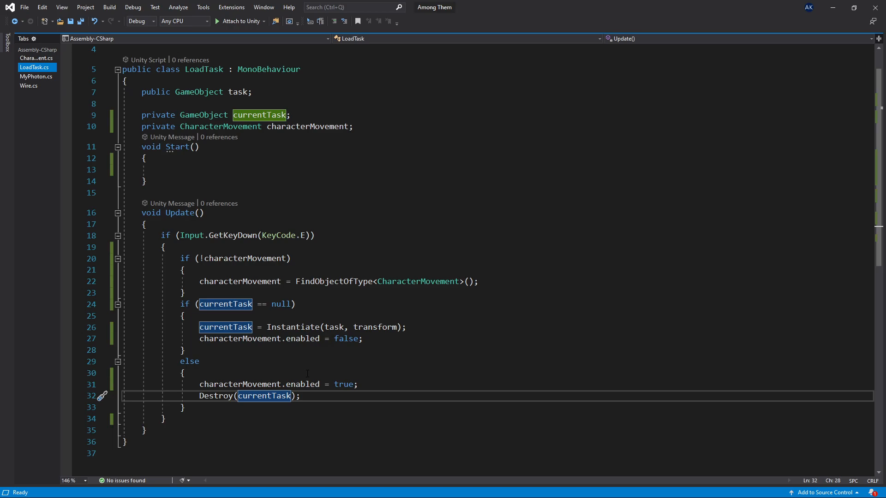
mouse_move(352, 200)
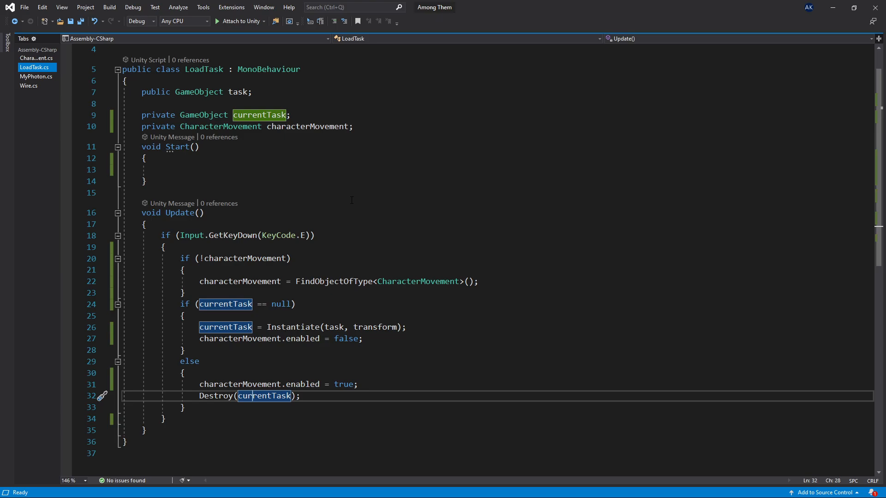